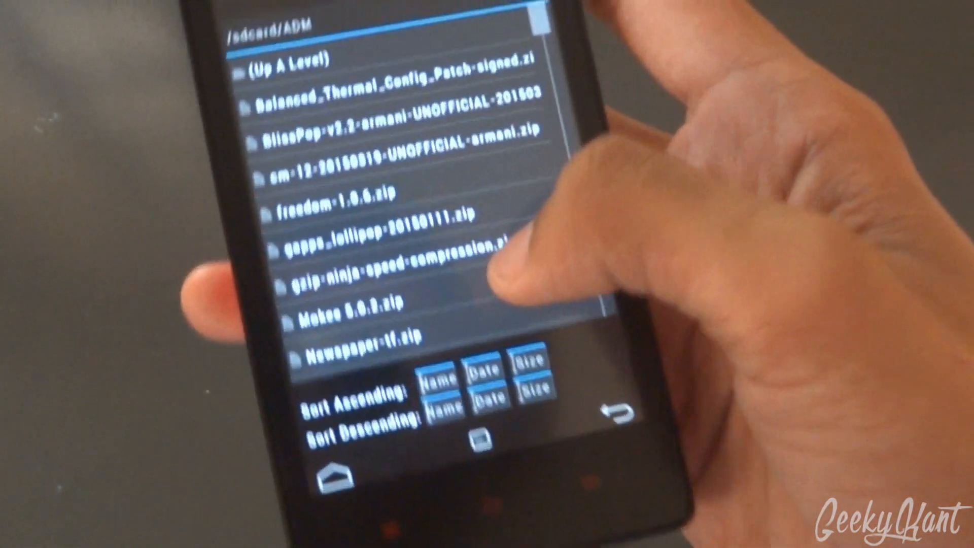
Scroll the /sdcard/ADM file list in TWRP to find the BlissPop v2.2 zip.
{"action": "scroll", "scroll_direction": "down", "scroll_amount": 3}
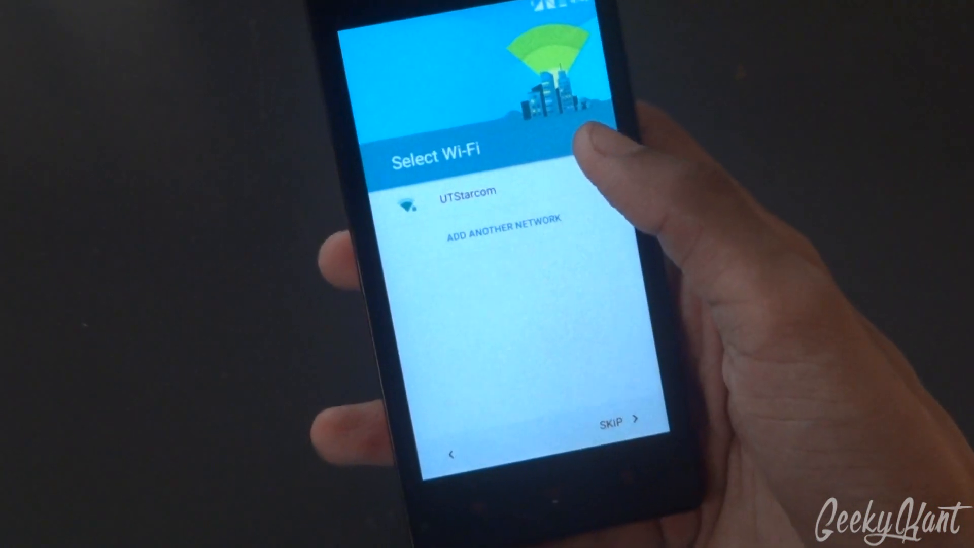
Skip the Wi-Fi selection and finish the remaining setup wizard screens.
{"action": "left_click", "coordinate": [463, 191]}
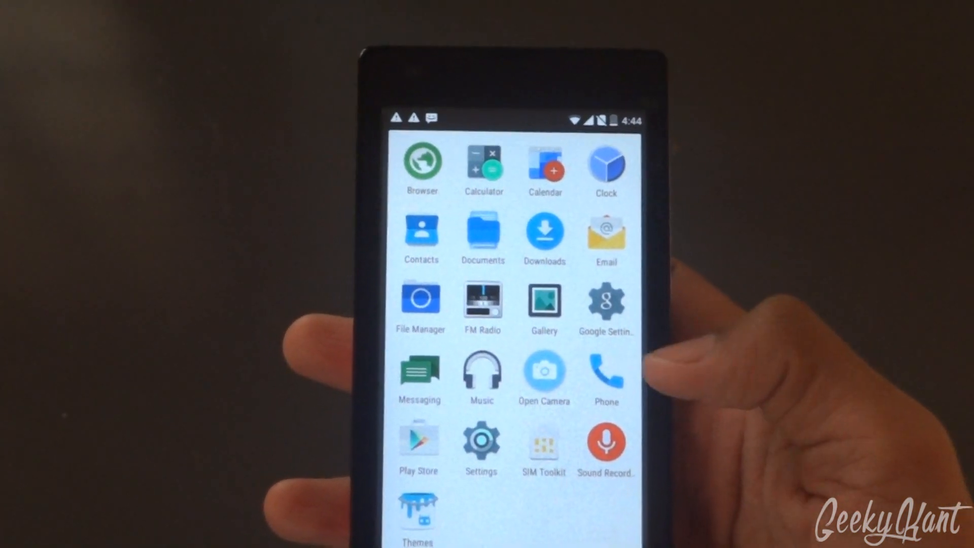
Launch Settings from the app drawer to reach About phone.
{"action": "left_click", "coordinate": [544, 369]}
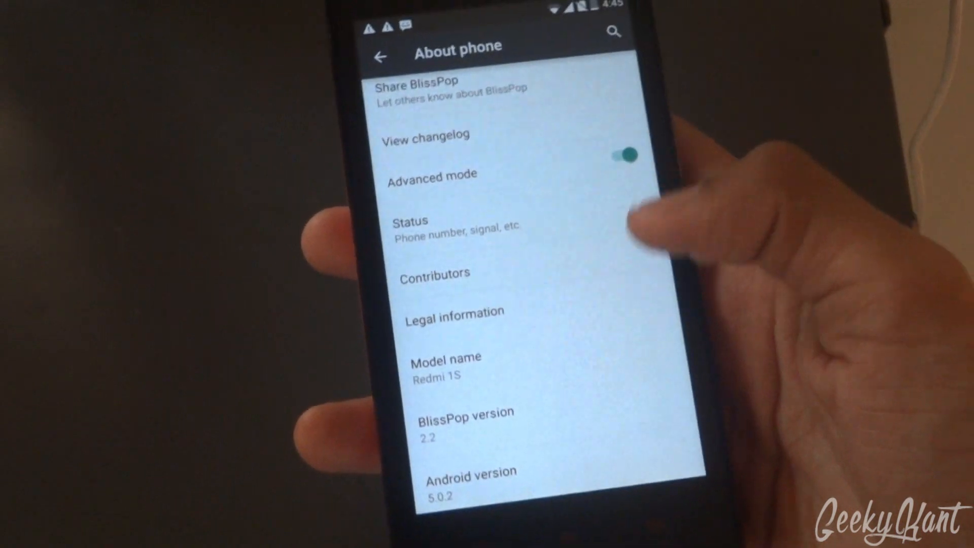
Scroll About phone to Android version 5.0.2 and tap it to show the Lollipop easter egg.
{"action": "scroll", "scroll_direction": "down", "scroll_amount": 3}
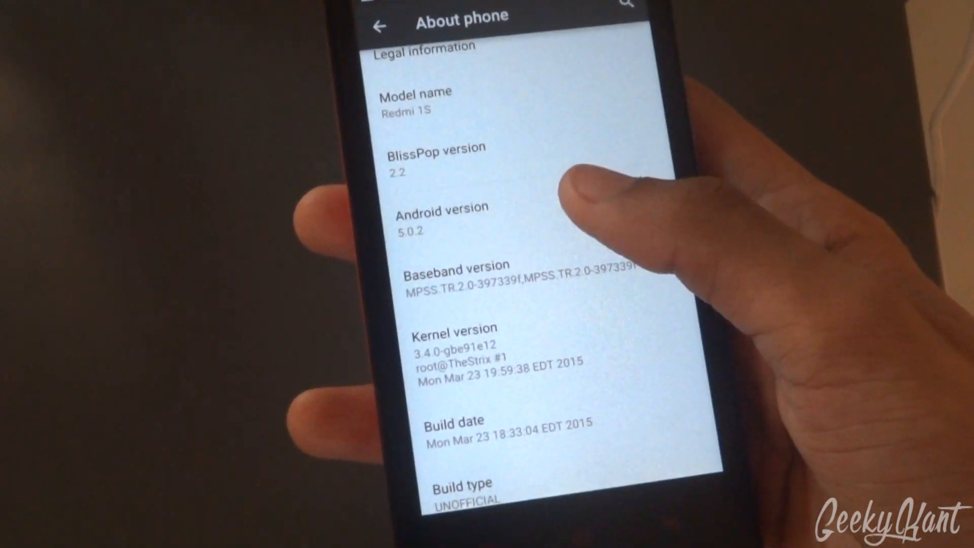
{"action": "left_click", "coordinate": [441, 217]}
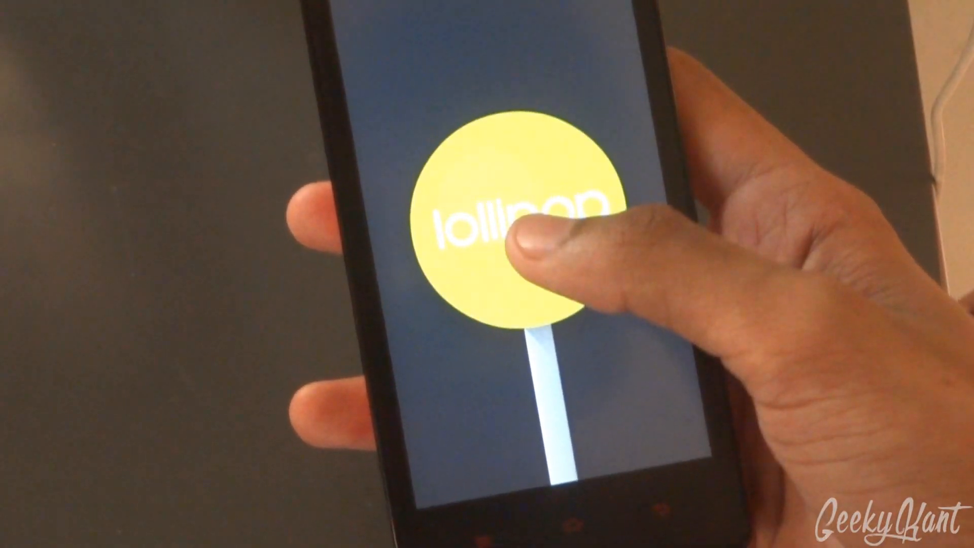